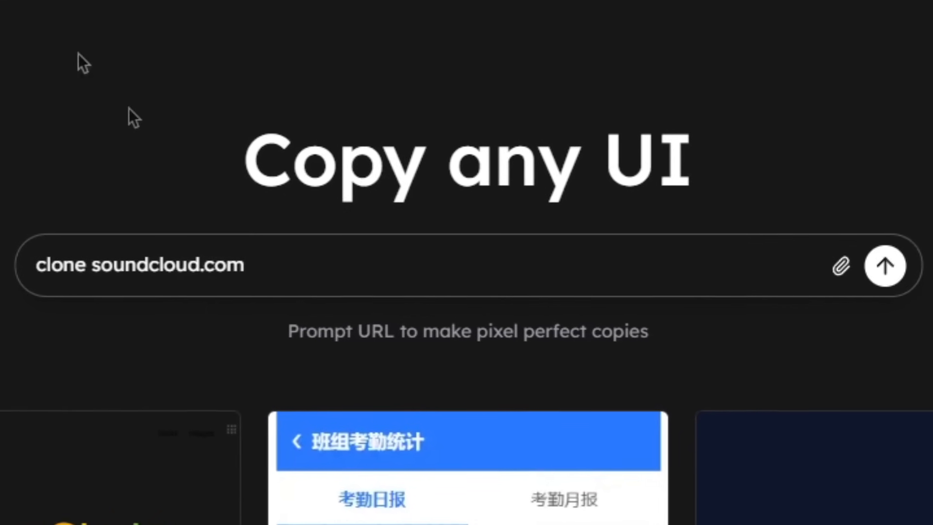
# Step: Submit the 'clone soundcloud.com' request from the prompt box
pyautogui.click(884, 266)
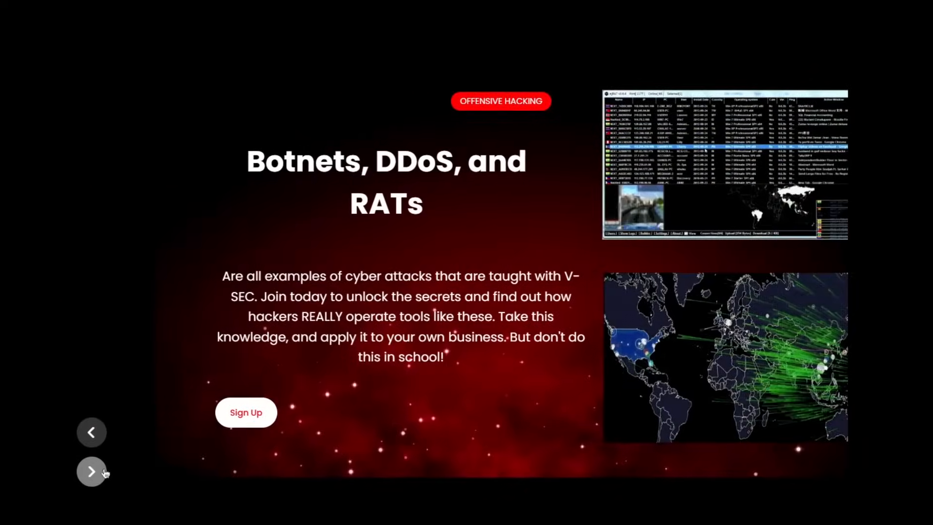
# Step: Advance the V-SEC slideshow and filter the course videos to Offensive Hacking
pyautogui.click(91, 470)
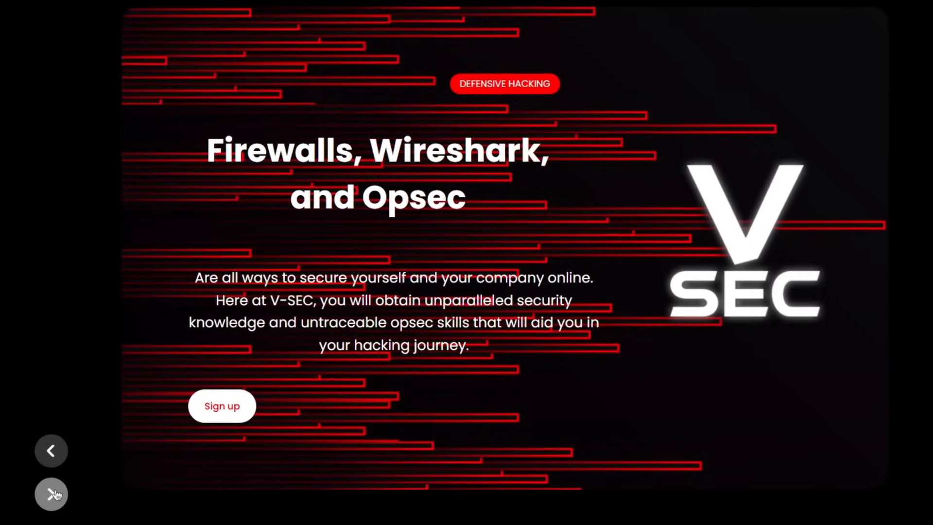
pyautogui.scroll(-3)
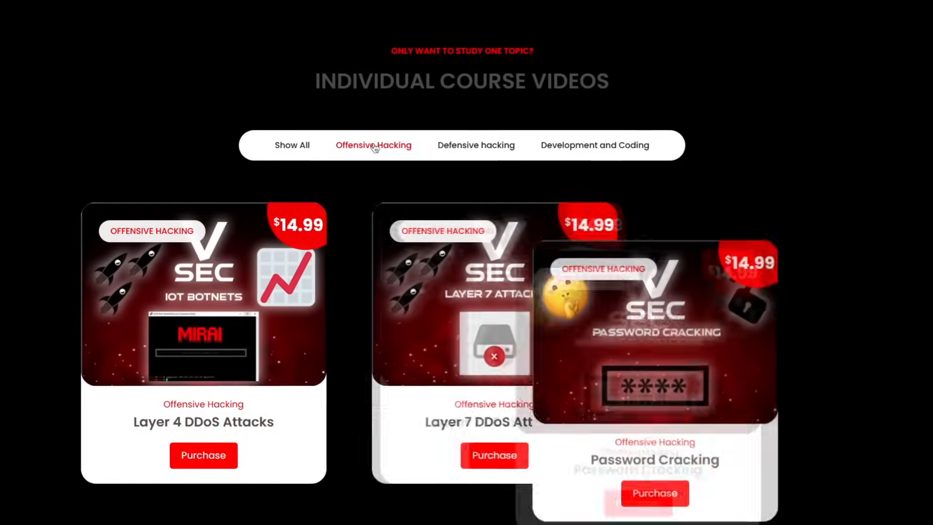
pyautogui.click(594, 145)
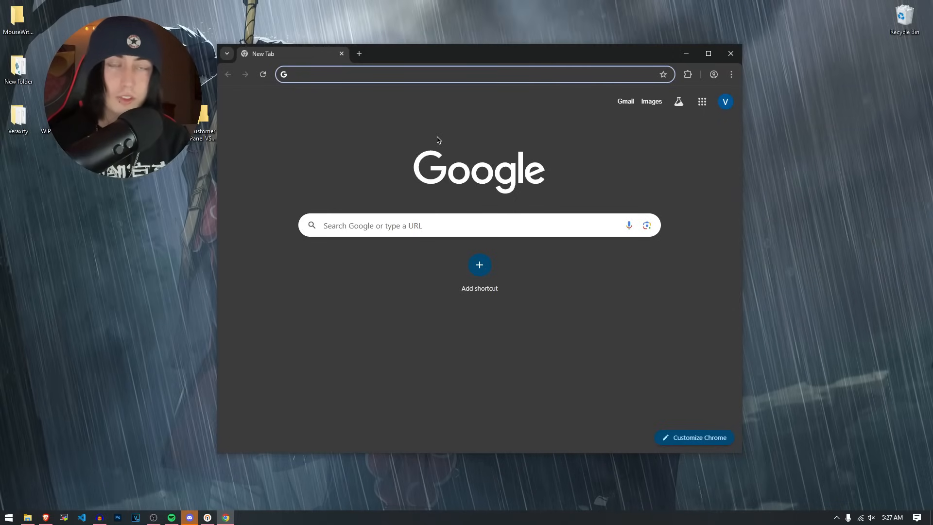
# Step: Navigate the browser to same.dev to load Same's 'Copy any UI' home page
pyautogui.click(416, 74)
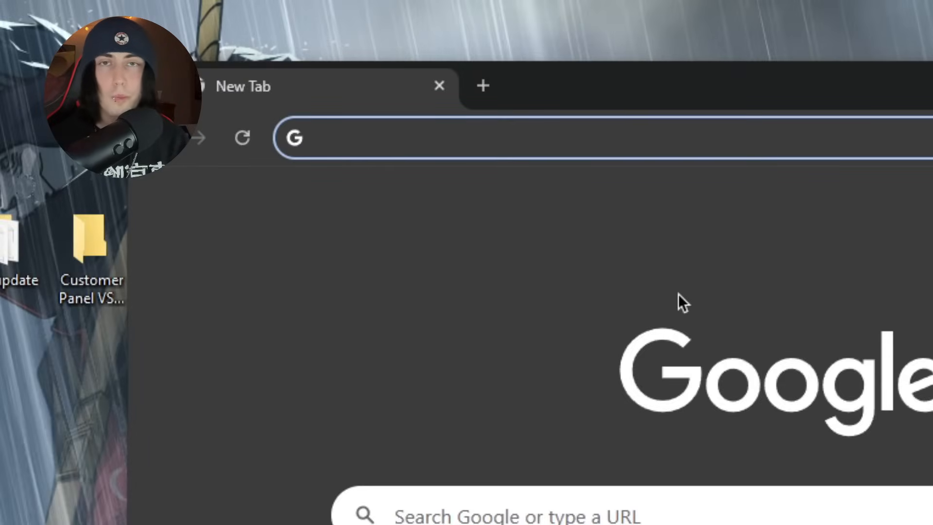
pyautogui.write('same.dev')
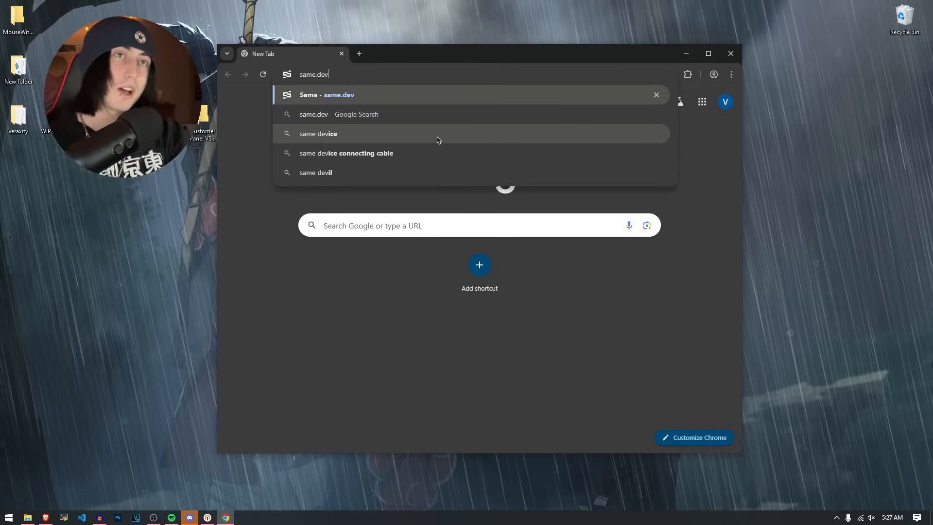
pyautogui.press('Enter')
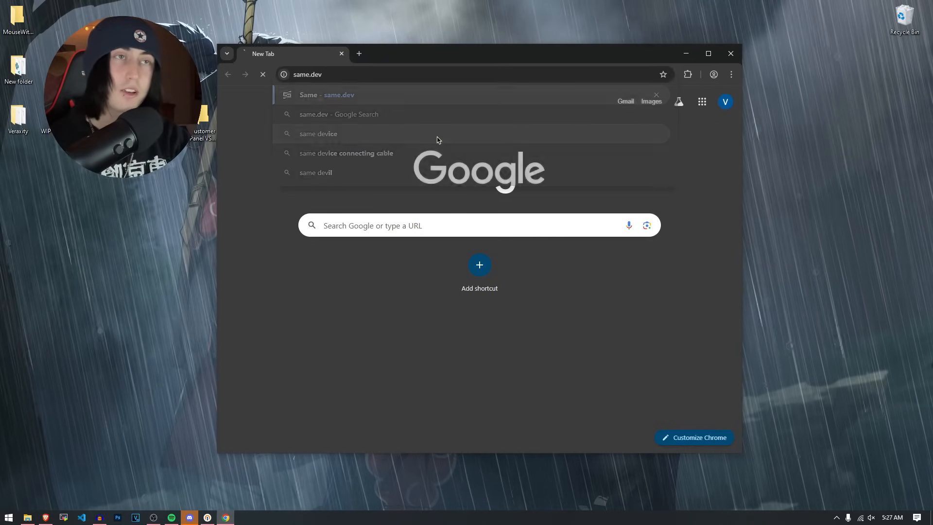
pyautogui.press('Enter')
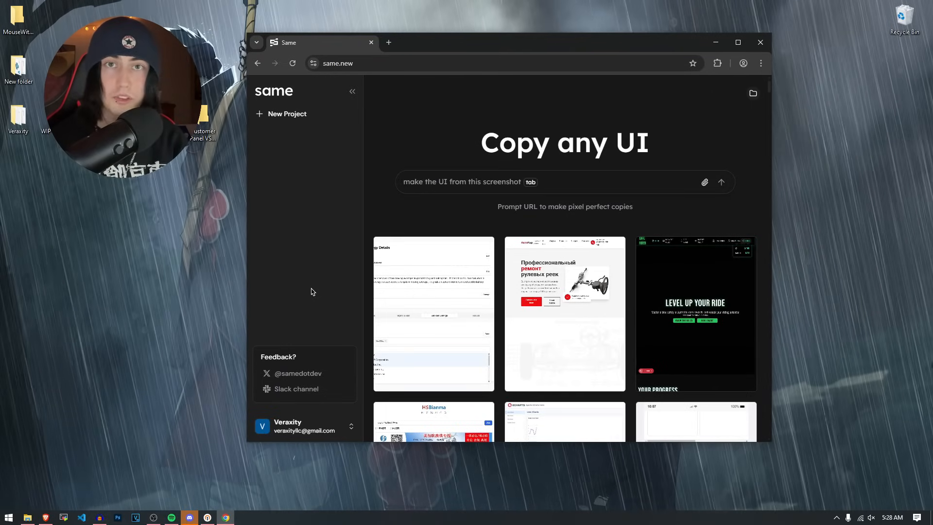
# Step: Enter 'clone coolmathgames.com' in the prompt box and submit the request
pyautogui.write('clone bilibili.com')
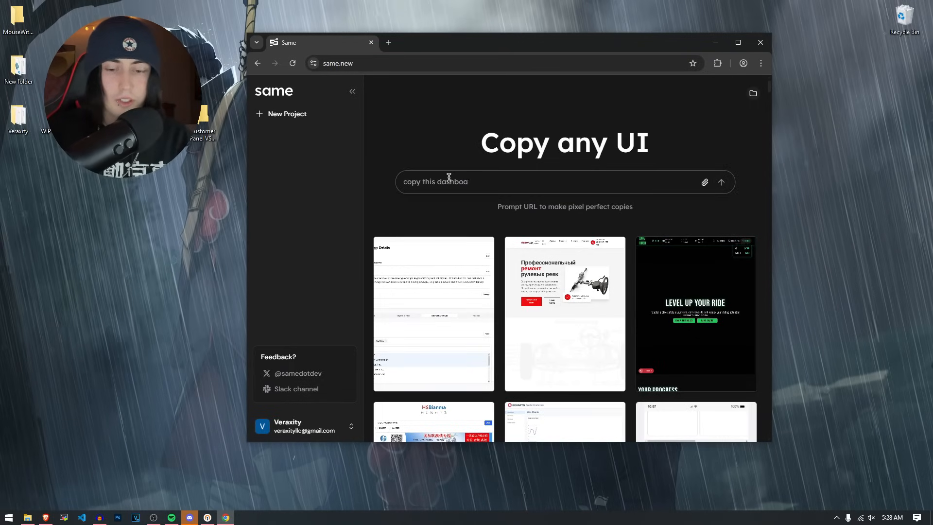
pyautogui.write('c')
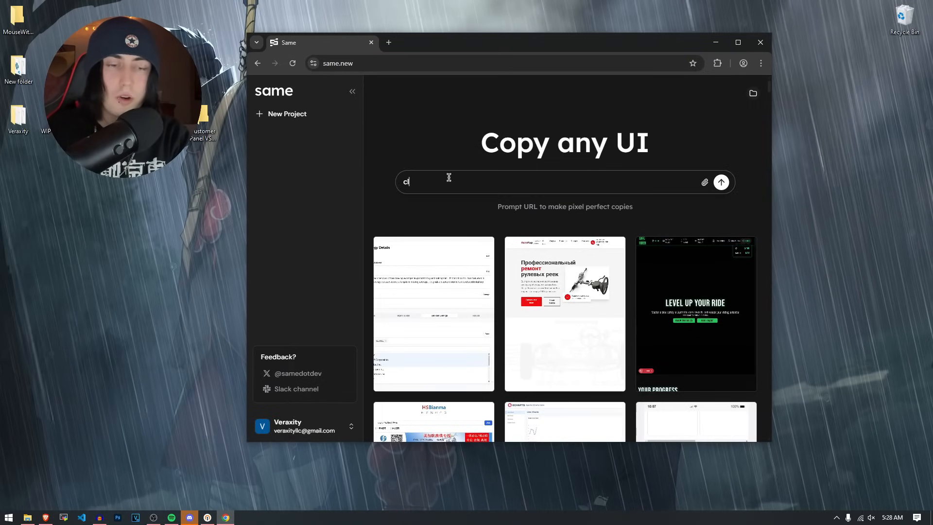
pyautogui.write('lone coolmathgames.com')
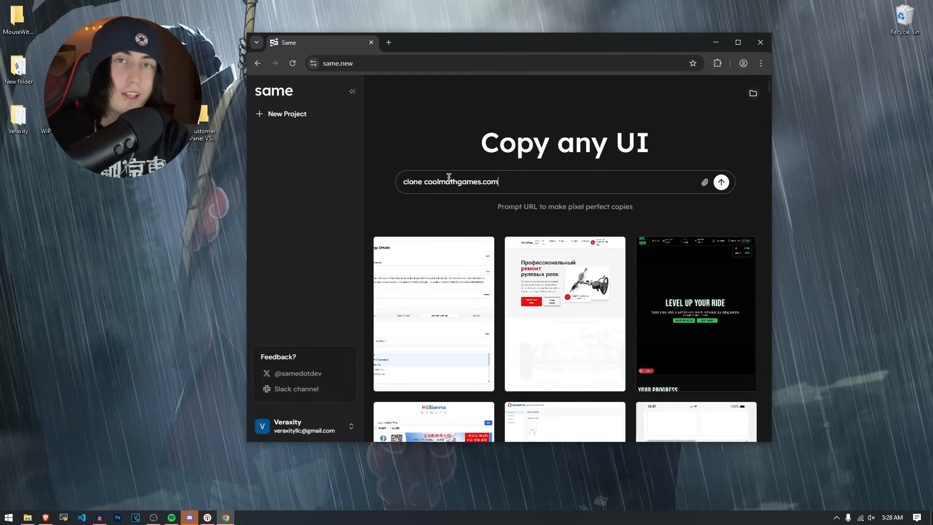
pyautogui.click(719, 182)
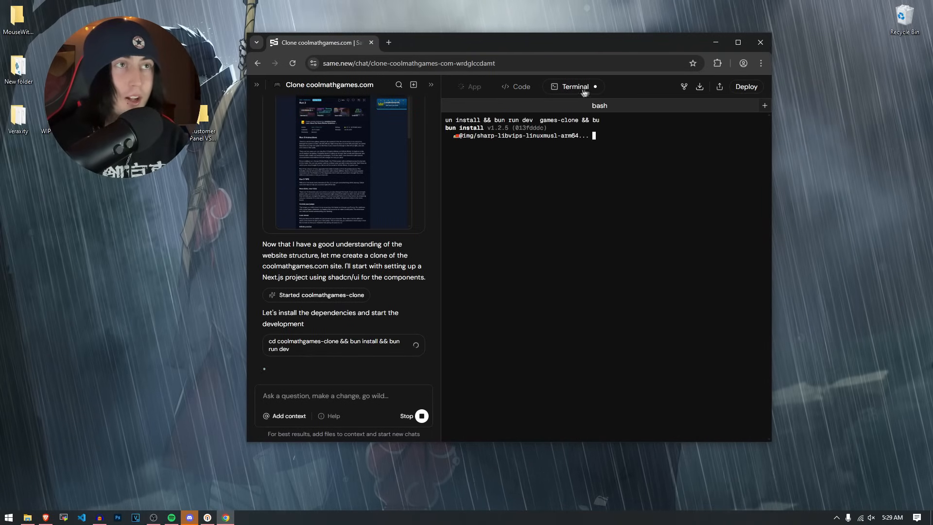
# Step: Watch the bun install commands run in the Terminal view
pyautogui.click(521, 87)
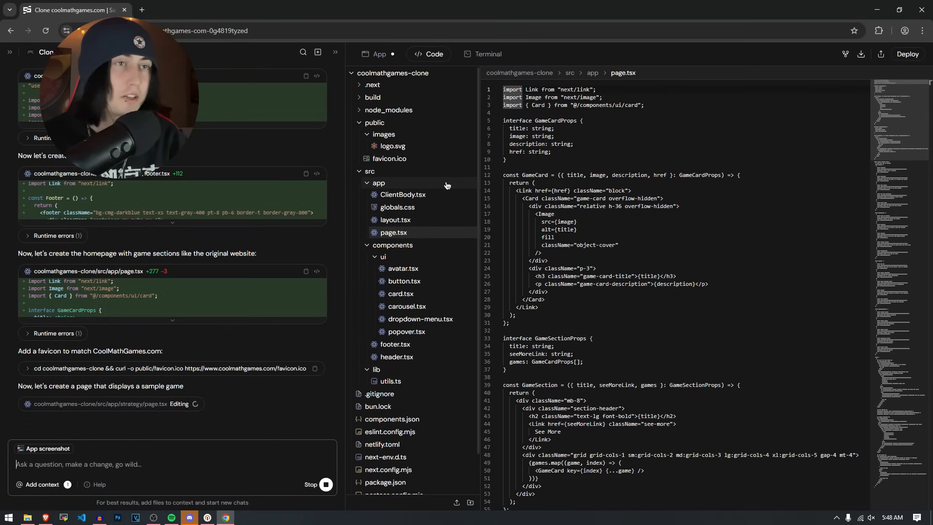
# Step: Scroll through the chat while the homepage code for the clone is generated
pyautogui.scroll(-3)
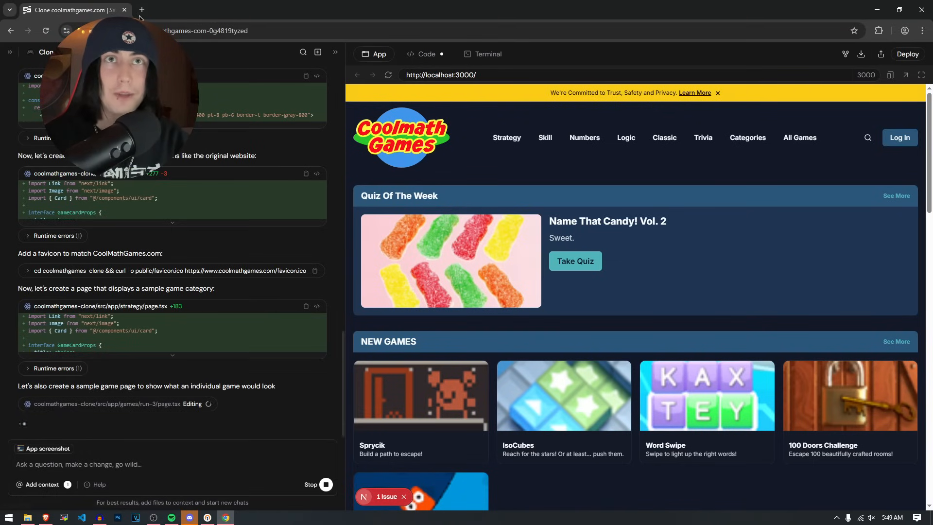
# Step: Start a new Chrome tab alongside the running clone preview
pyautogui.click(142, 10)
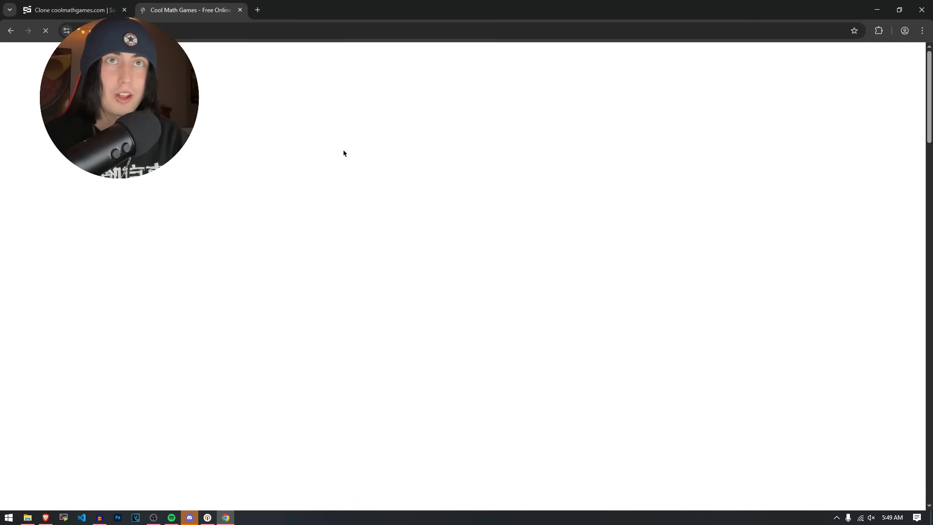
# Step: Switch back to the Same tab showing the coolmathgames clone preview
pyautogui.click(71, 9)
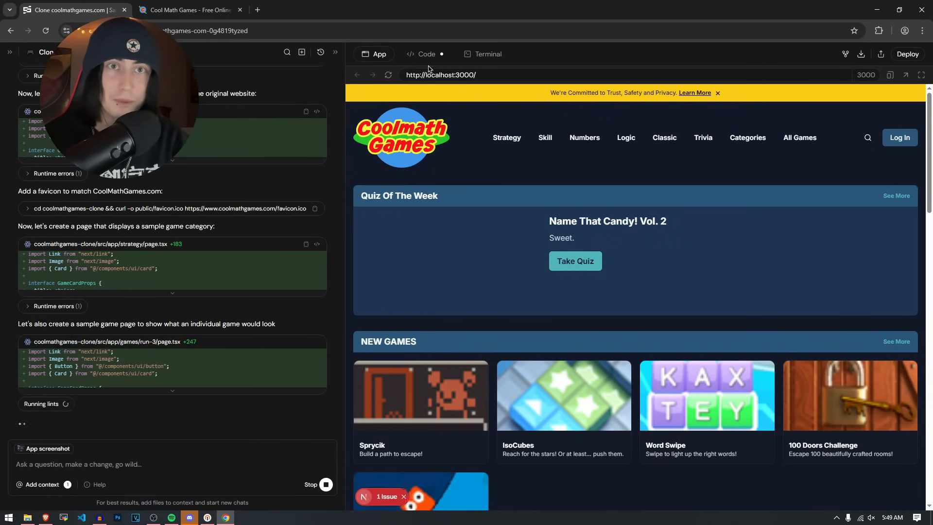
pyautogui.click(425, 55)
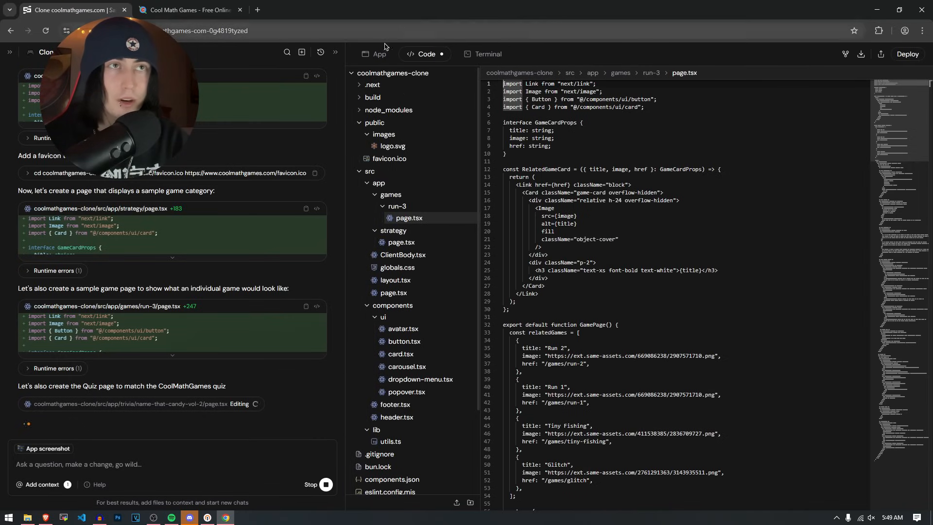
pyautogui.click(374, 54)
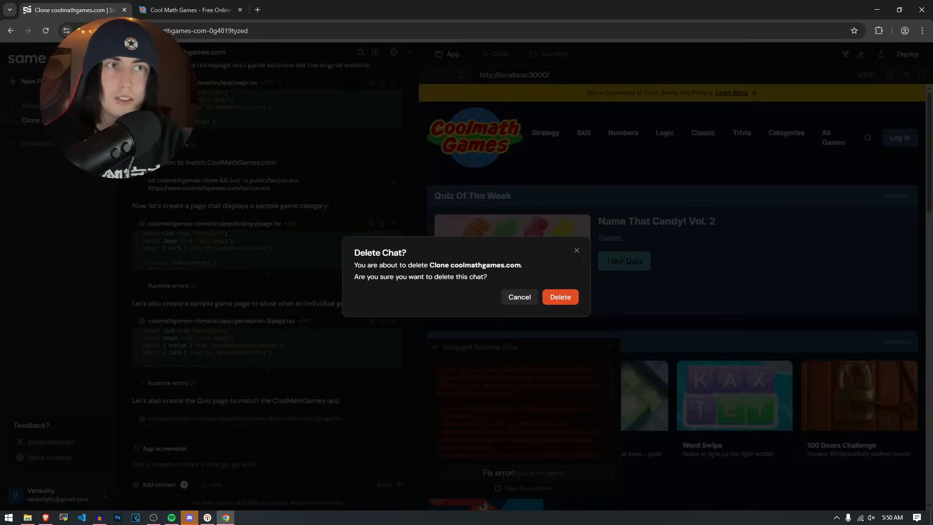
# Step: Confirm deleting the Clone coolmathgames.com chat
pyautogui.click(560, 298)
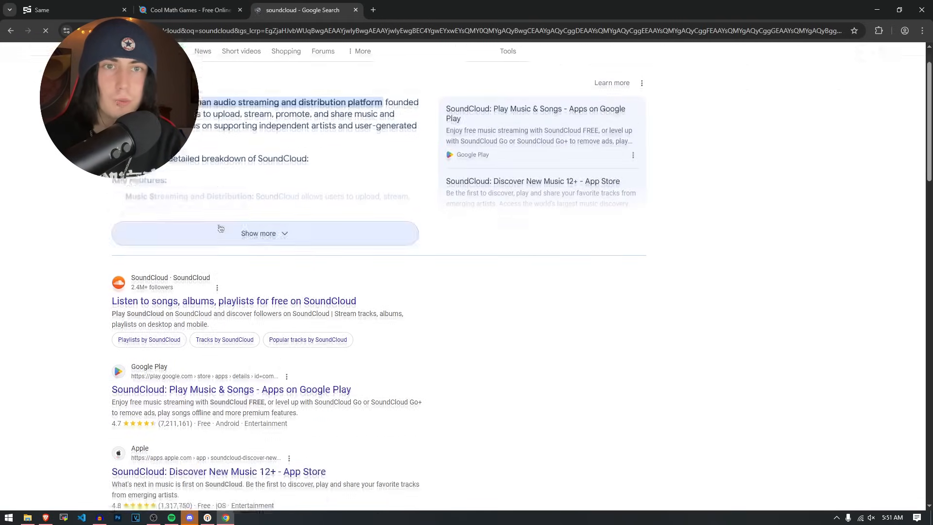
# Step: Return to Same's Copy any UI home page from the Google results
pyautogui.click(234, 300)
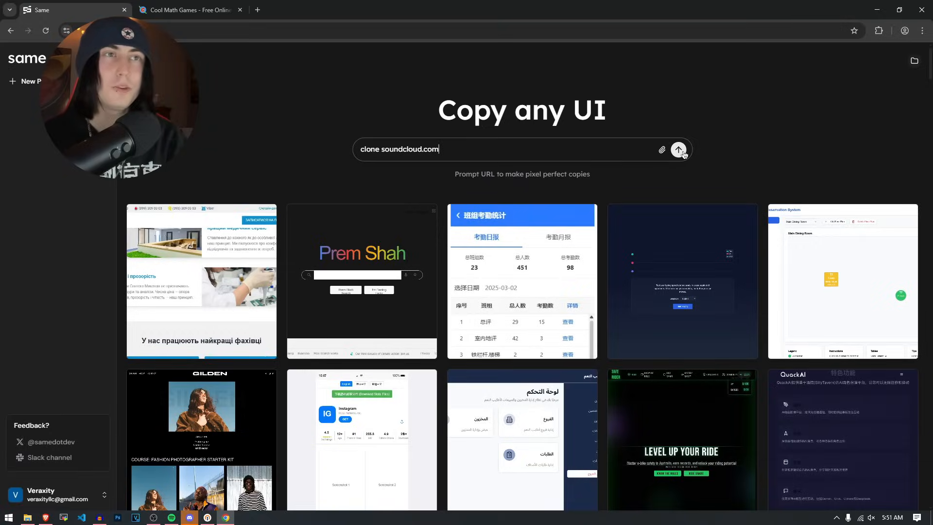
# Step: Submit the 'clone soundcloud.com' prompt so the agent starts installing dependencies
pyautogui.click(678, 149)
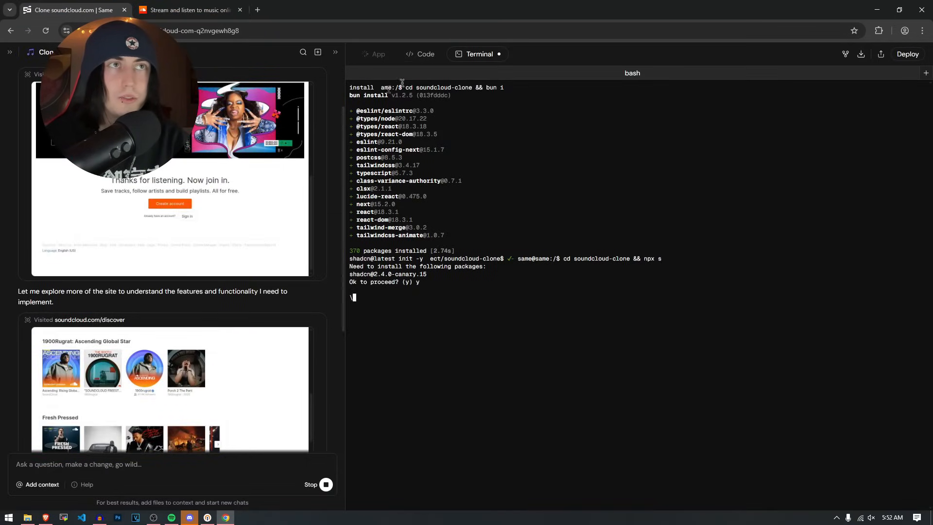
# Step: Flip between App preview and Code until the SoundCloud 'Discover. Get Discovered.' homepage renders
pyautogui.click(425, 55)
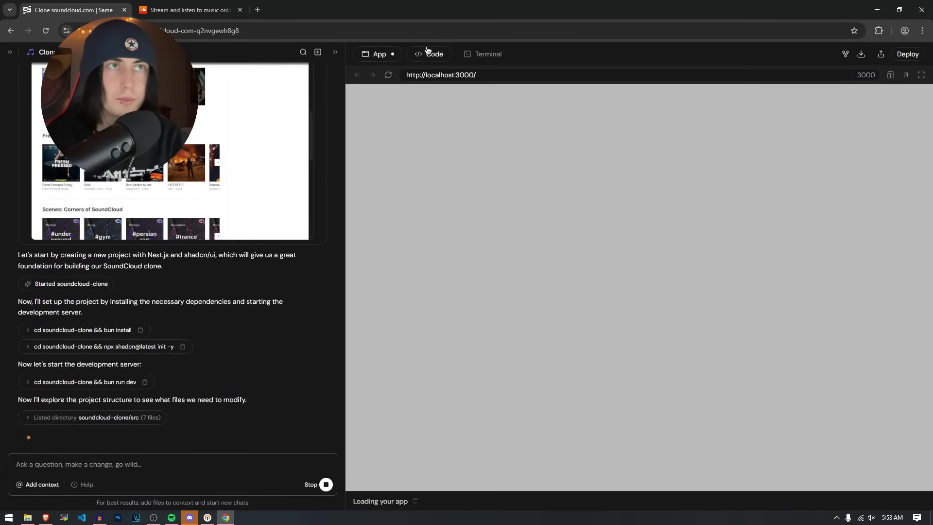
pyautogui.click(428, 54)
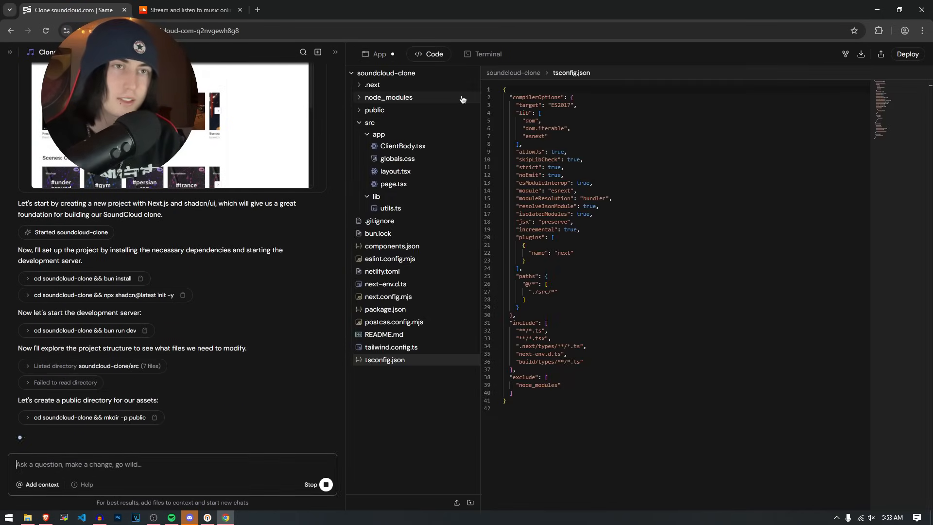
pyautogui.click(378, 53)
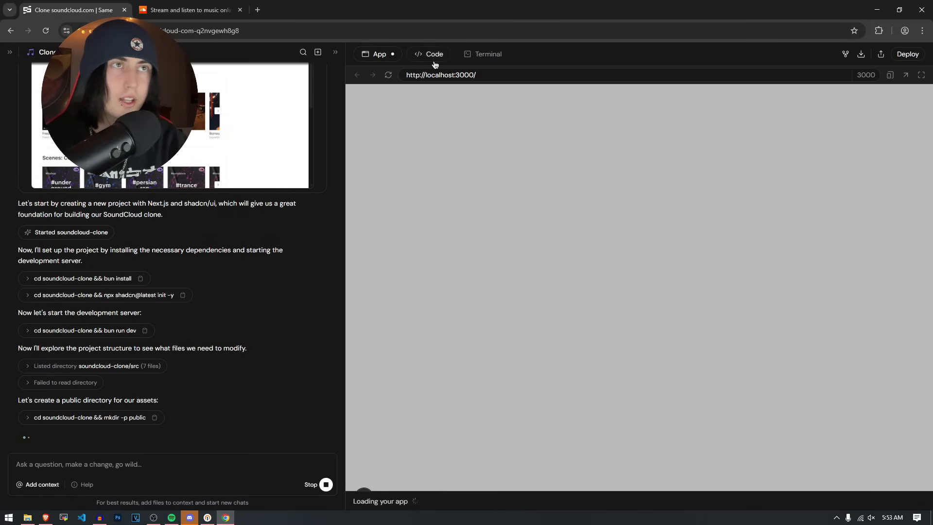
pyautogui.click(433, 55)
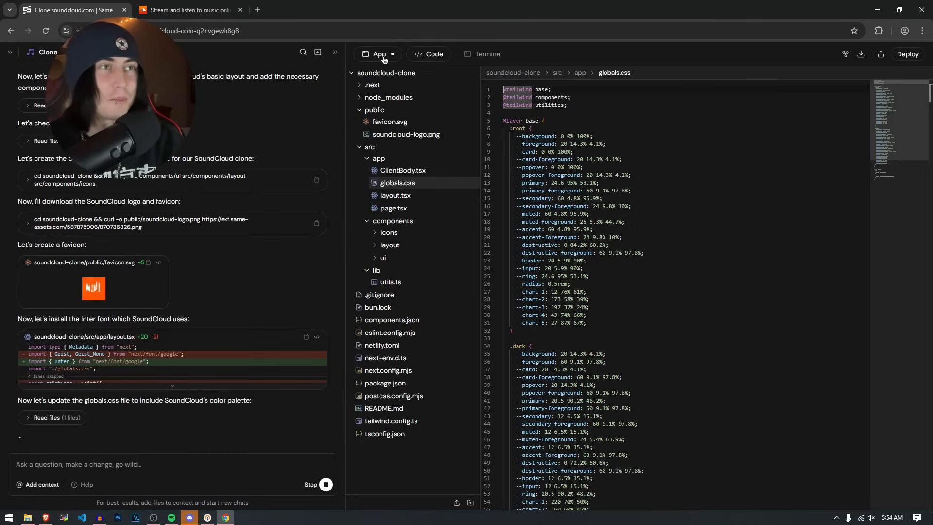
pyautogui.click(378, 54)
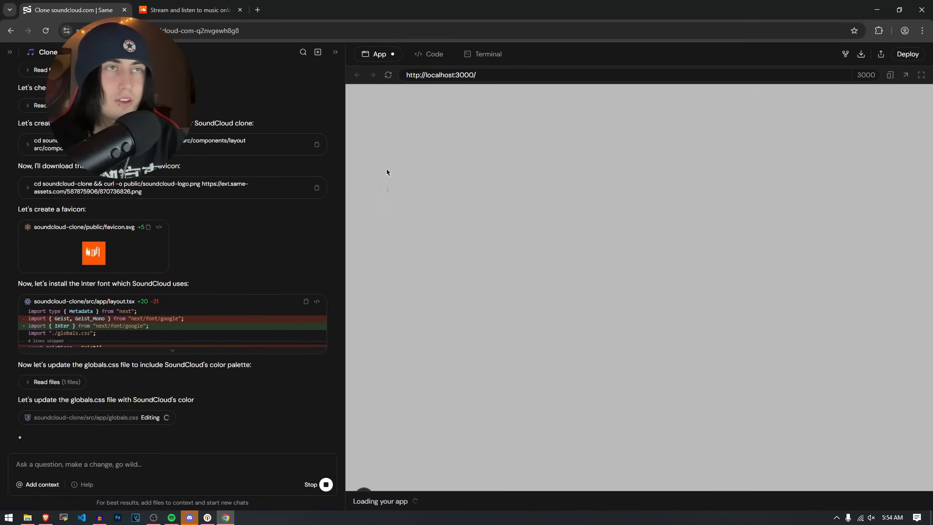
pyautogui.click(429, 54)
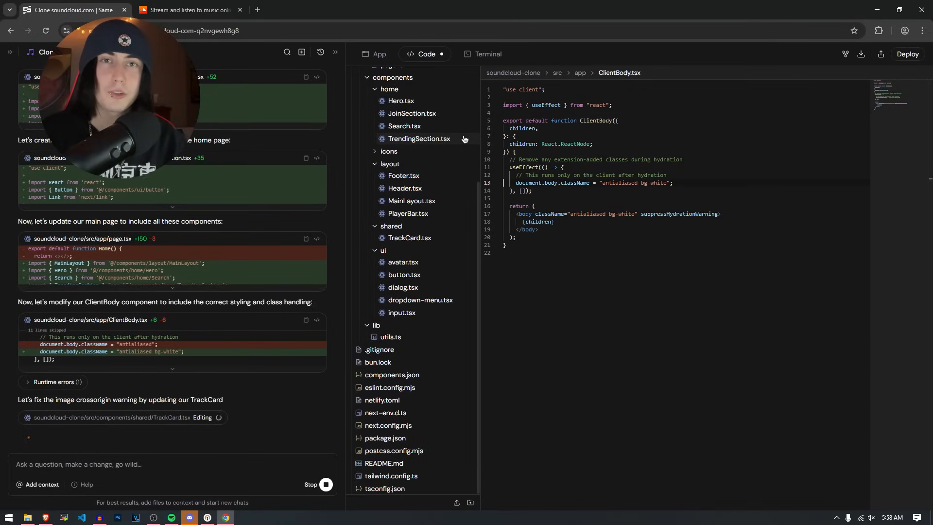
pyautogui.click(374, 54)
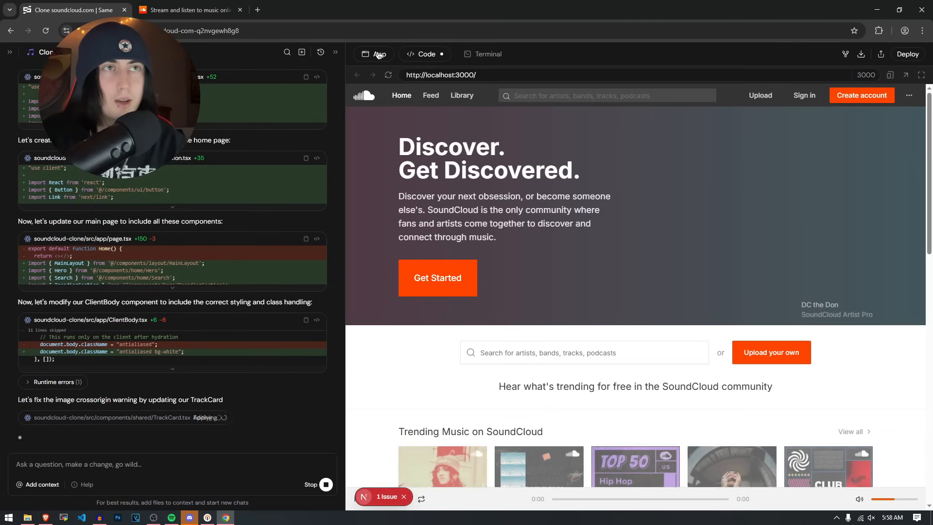
# Step: Scroll through the clone's trending and picks sections, then view the Header component's code
pyautogui.scroll(-3)
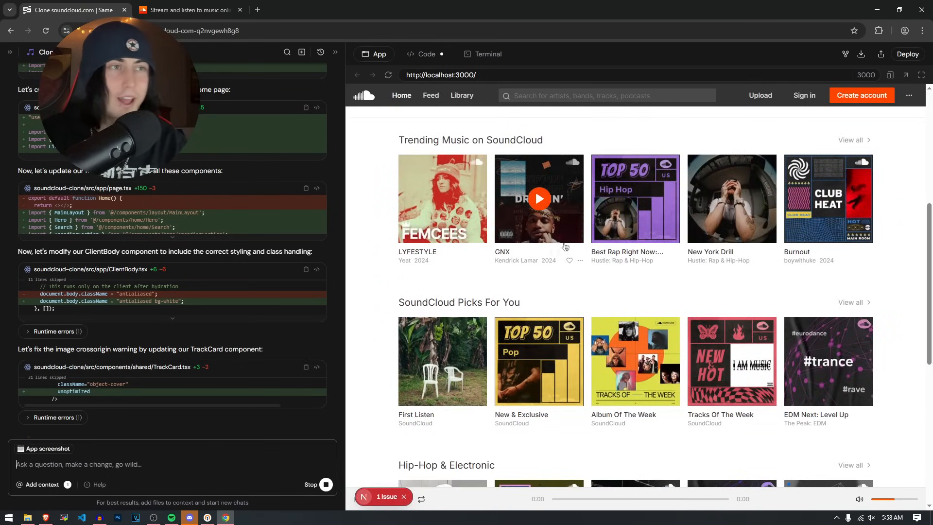
pyautogui.scroll(-3)
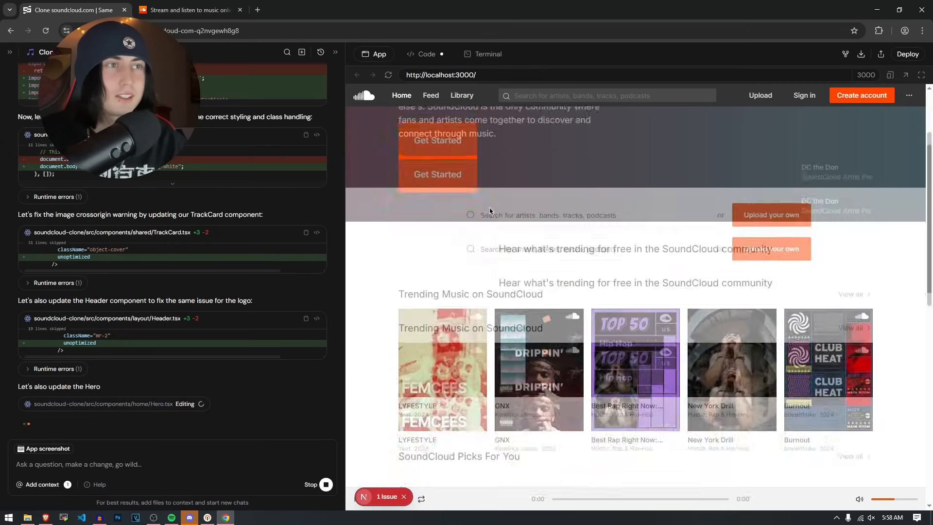
pyautogui.click(425, 54)
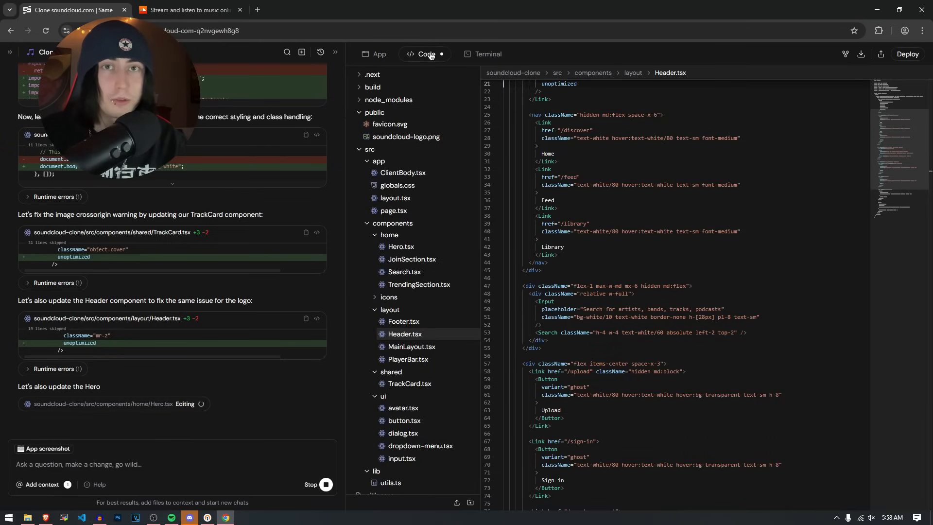